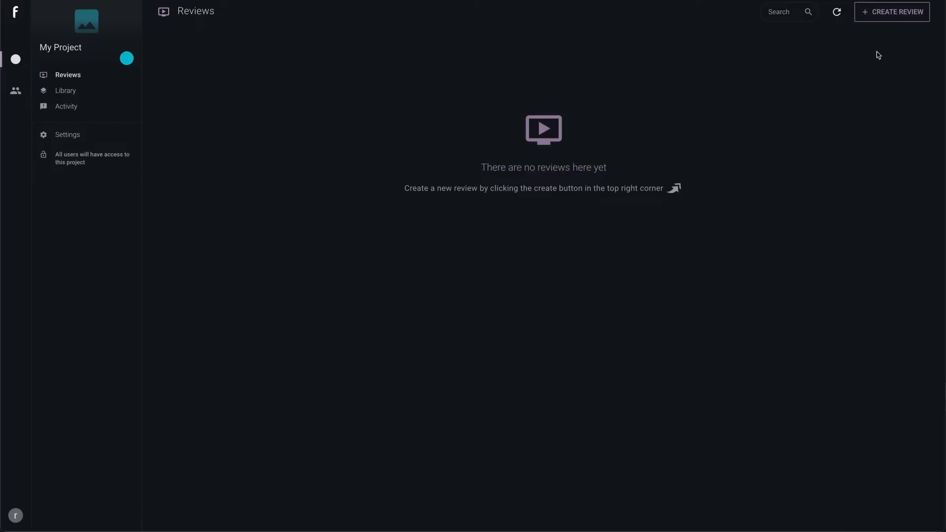
Create and save a new passphrase-protected review named 'project 2022'.
{"action": "left_click", "coordinate": [892, 12]}
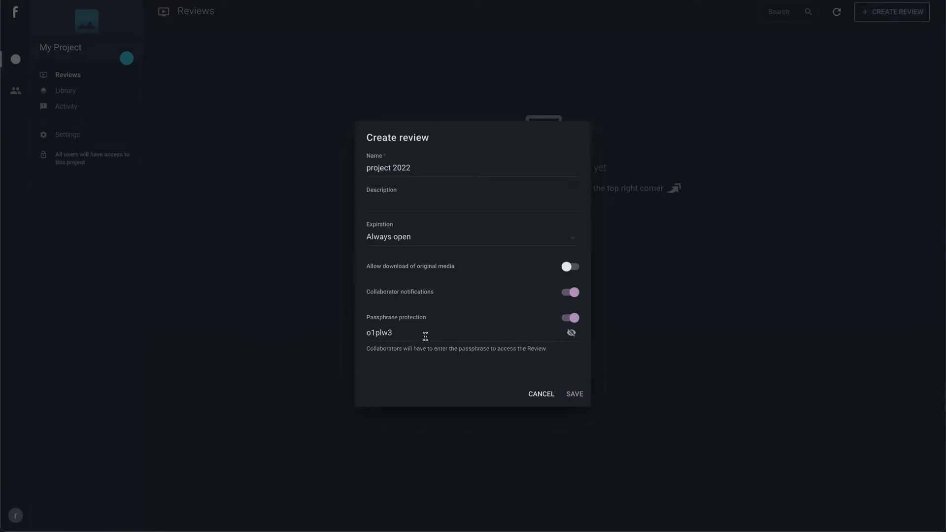
{"action": "left_click", "coordinate": [574, 393]}
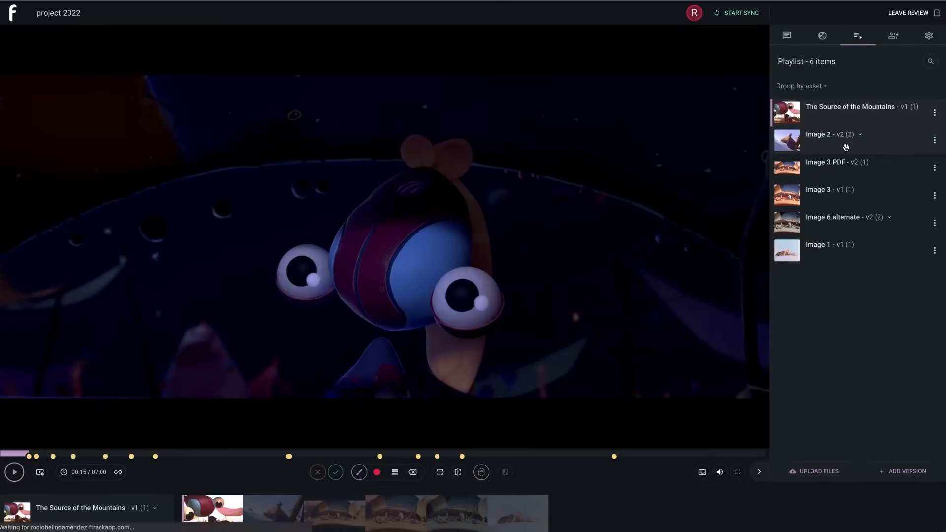
Play the clip and bring up playback options before uploading another Image 2 file.
{"action": "left_click", "coordinate": [837, 162]}
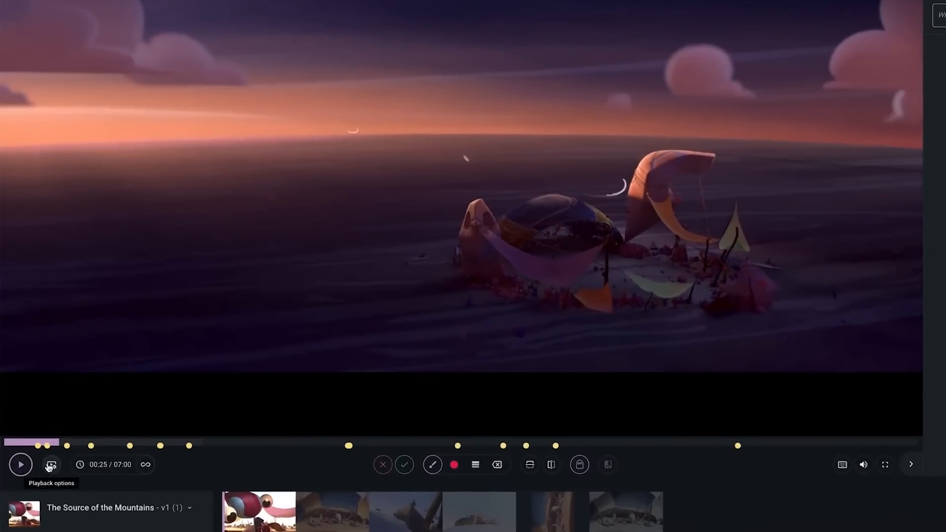
{"action": "left_click", "coordinate": [50, 464]}
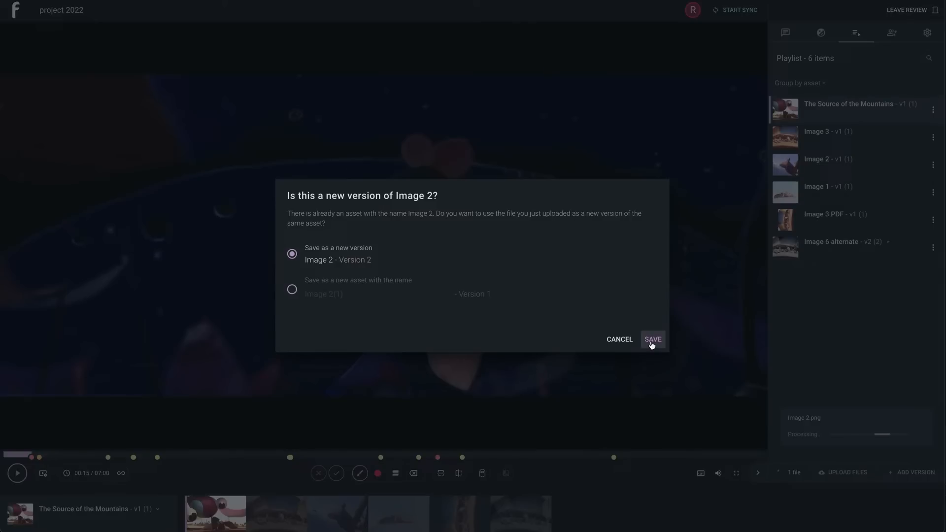
Save the upload as Image 2 version 2, enable Share with a link, and copy the link.
{"action": "left_click", "coordinate": [652, 339]}
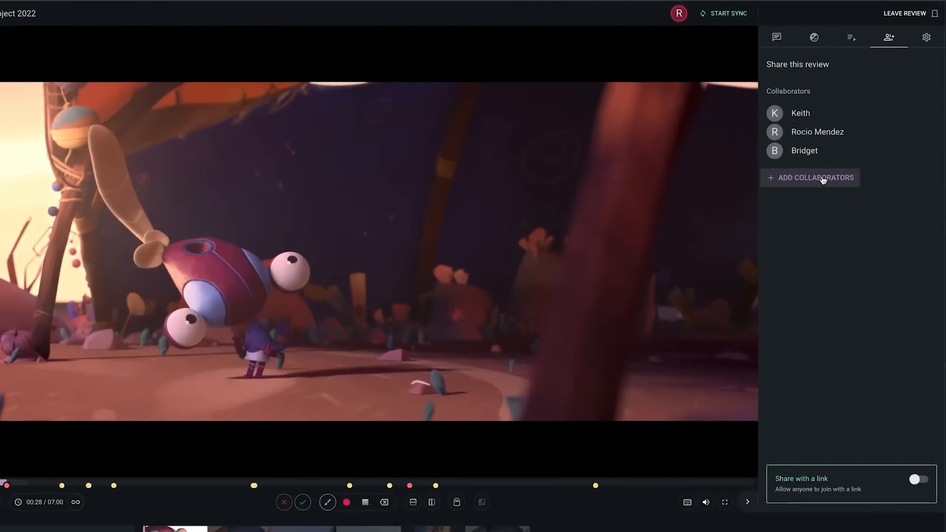
{"action": "left_click", "coordinate": [814, 177]}
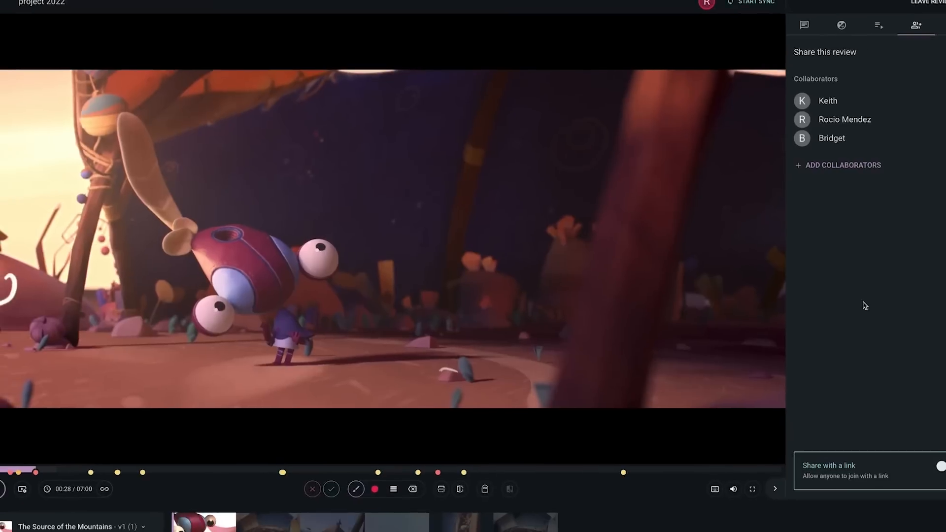
{"action": "left_click", "coordinate": [923, 444]}
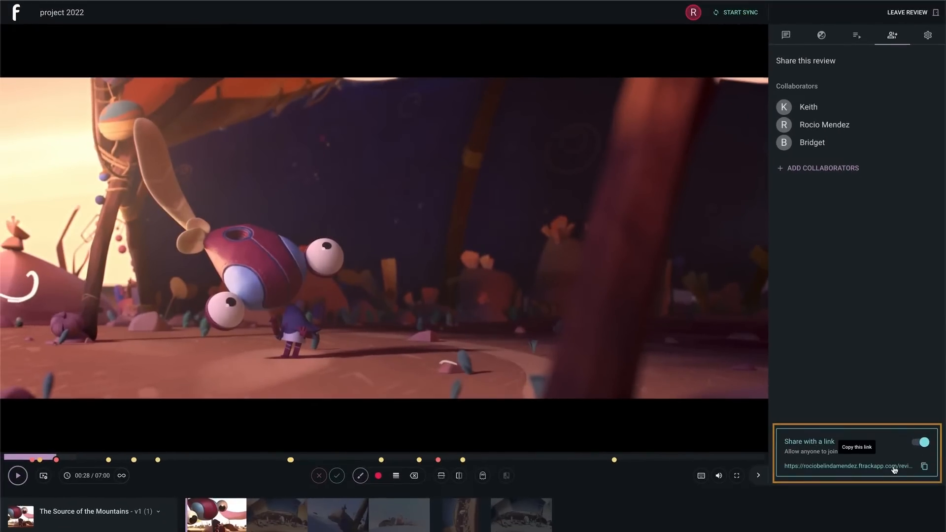
{"action": "left_click", "coordinate": [785, 34]}
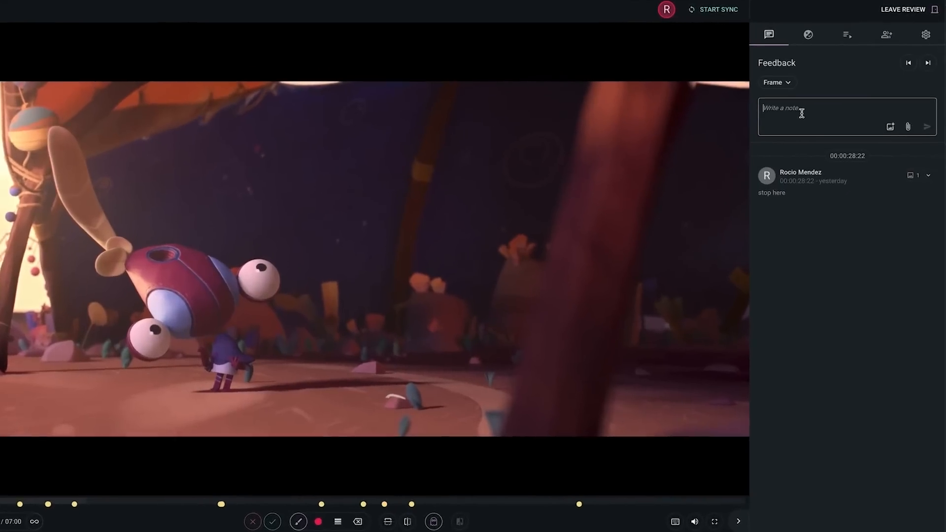
Post the note 'move to the left' with an arrow and show that frame's notes.
{"action": "type", "text": "move to the left"}
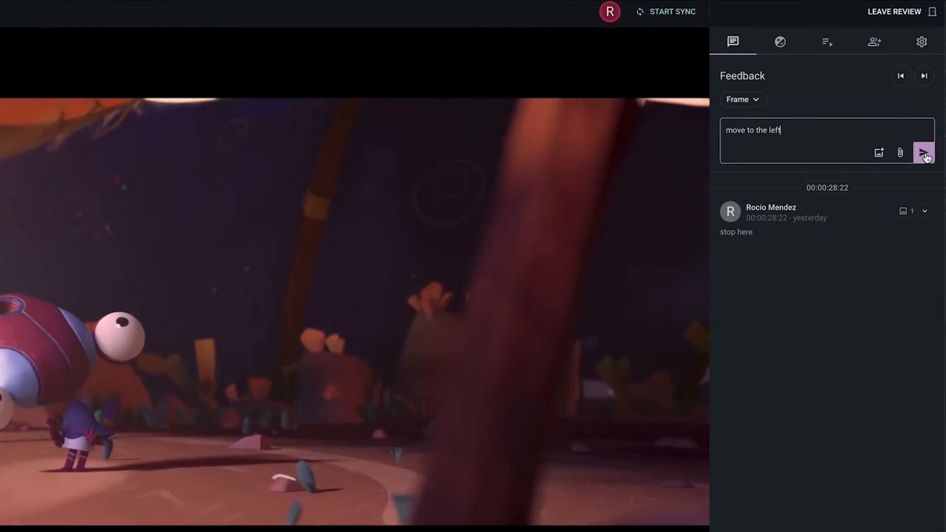
{"action": "left_click", "coordinate": [924, 152]}
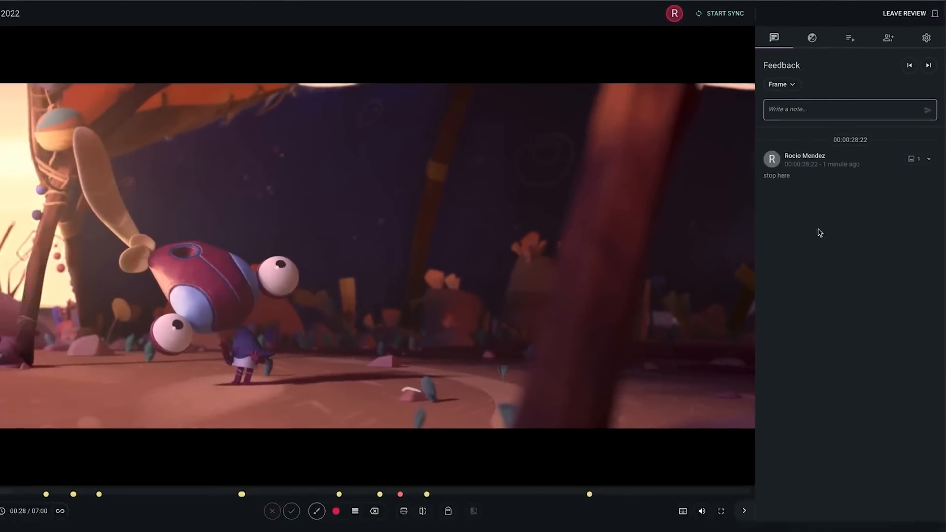
{"action": "left_click", "coordinate": [891, 35]}
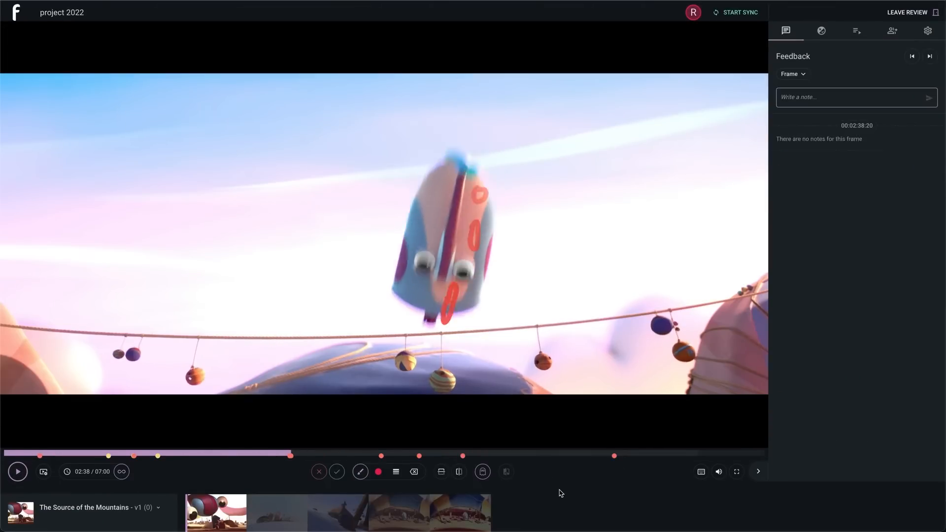
{"action": "left_click", "coordinate": [893, 35]}
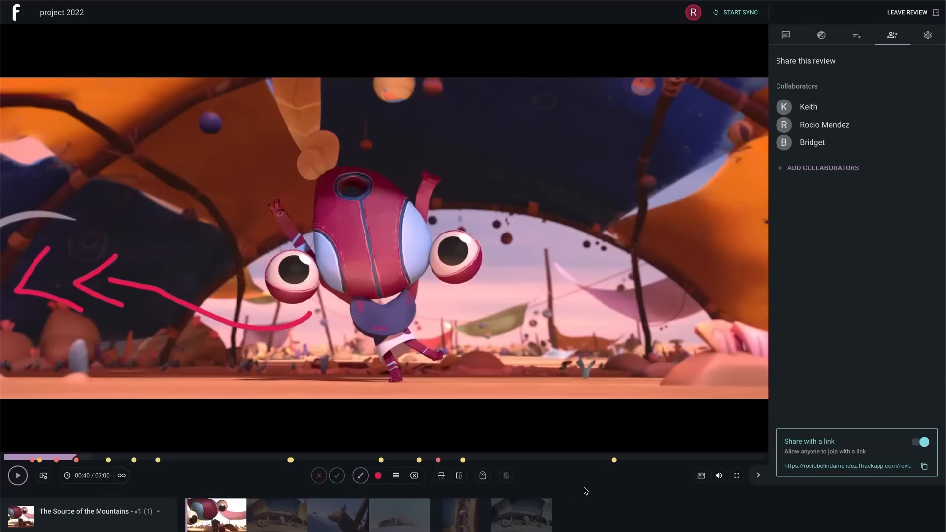
{"action": "left_click", "coordinate": [786, 34]}
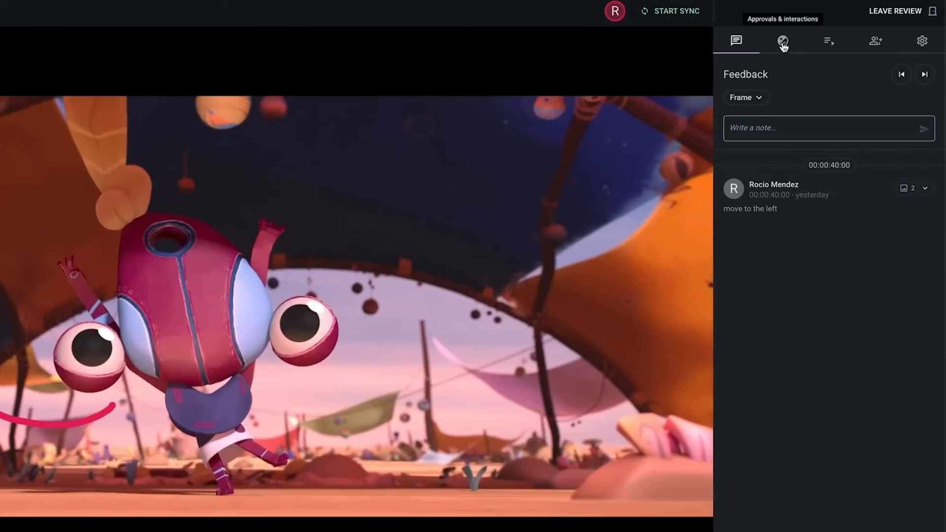
Review collaborator approvals and interactions, then start a synchronised viewing session.
{"action": "left_click", "coordinate": [783, 41]}
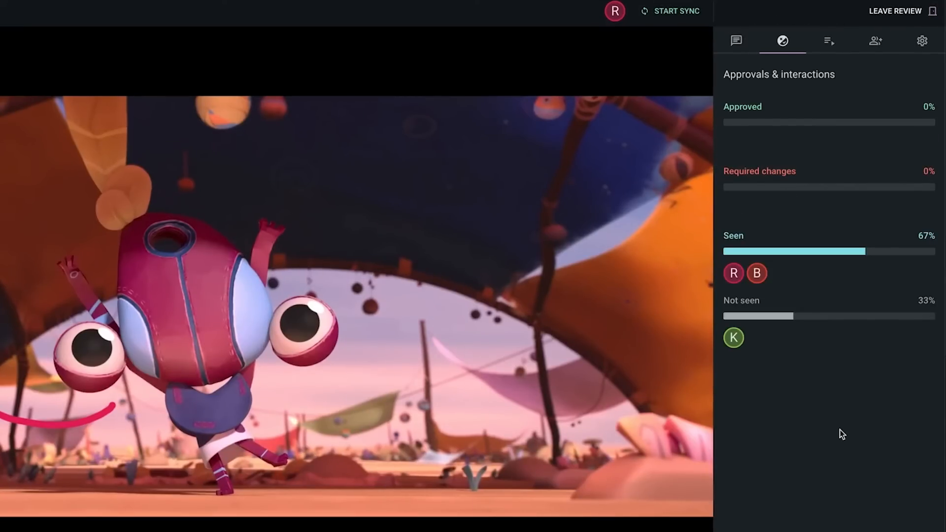
{"action": "left_click", "coordinate": [877, 44]}
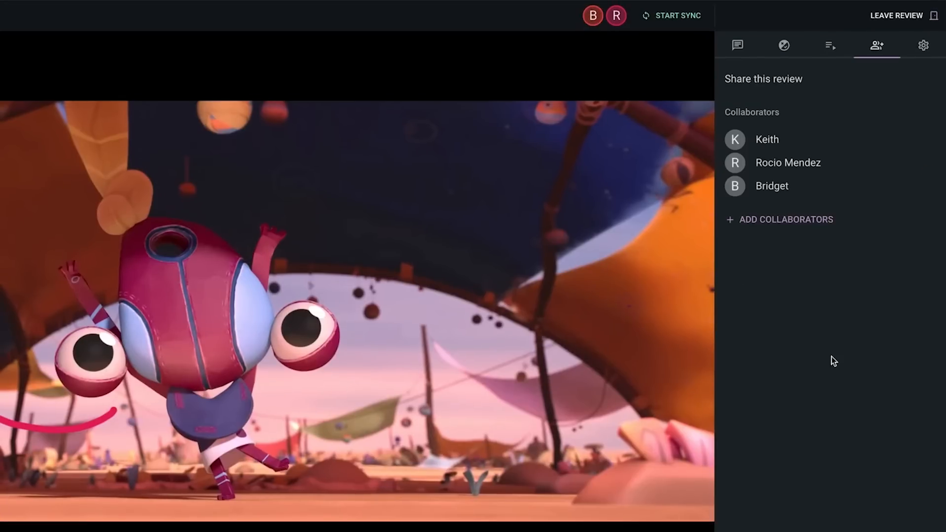
{"action": "left_click", "coordinate": [671, 14]}
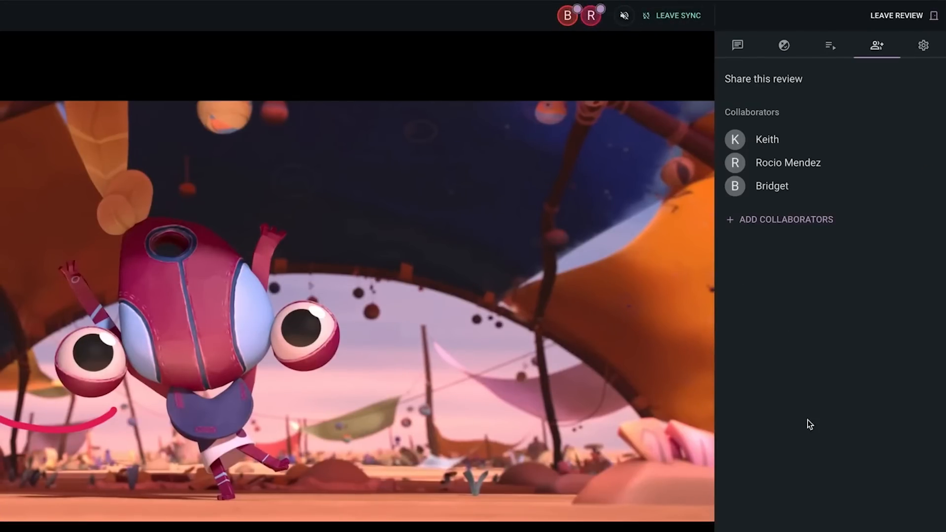
{"action": "left_click", "coordinate": [785, 45]}
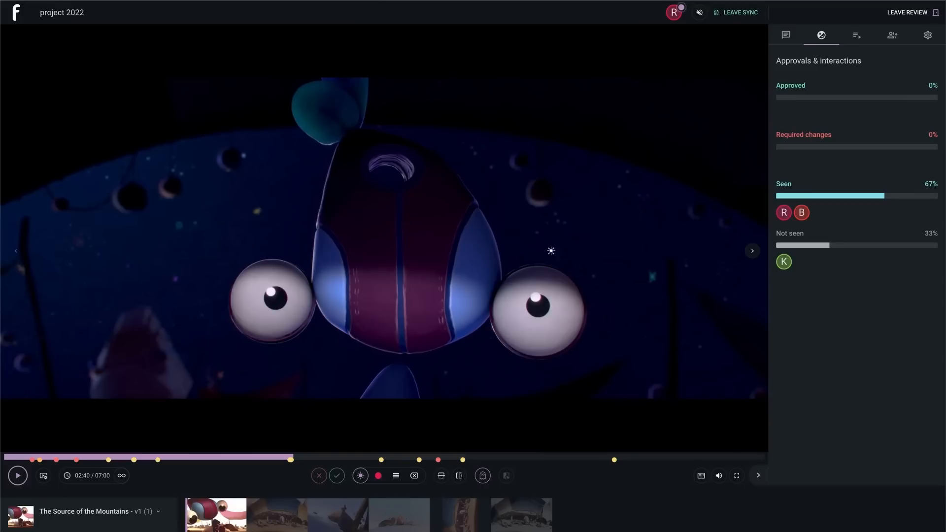
Switch the viewer to the zoom tool from the annotation tool list.
{"action": "left_click", "coordinate": [361, 475]}
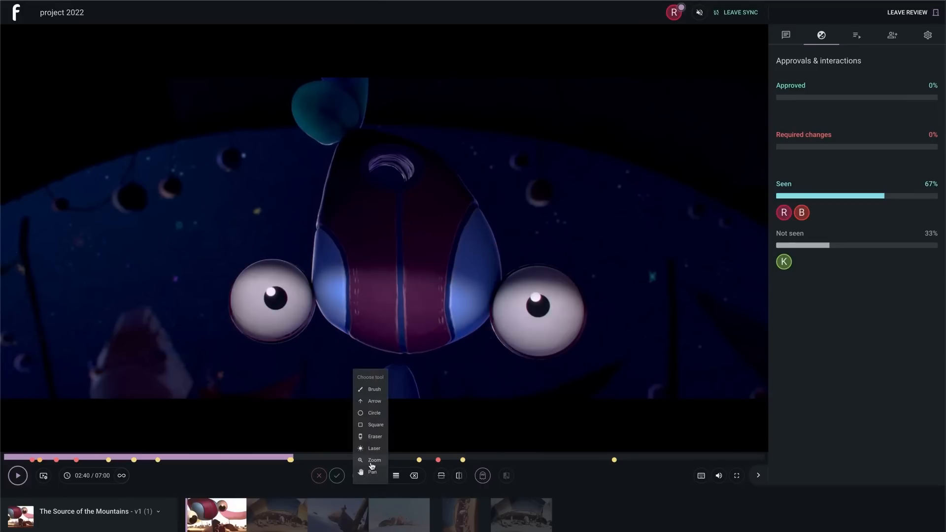
{"action": "left_click", "coordinate": [375, 461]}
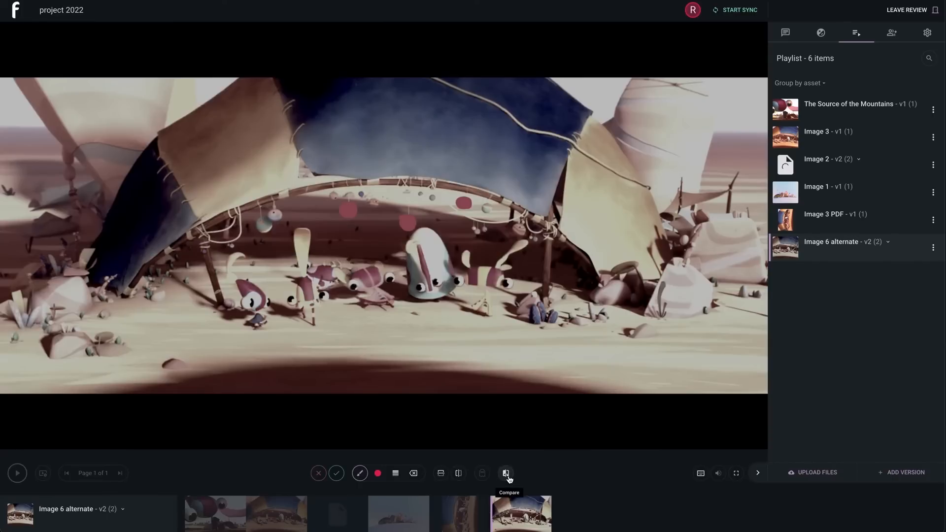
Compare Image 6 alternate versions 2 and 1 in Overlay mode, blending with the slider.
{"action": "left_click", "coordinate": [506, 473]}
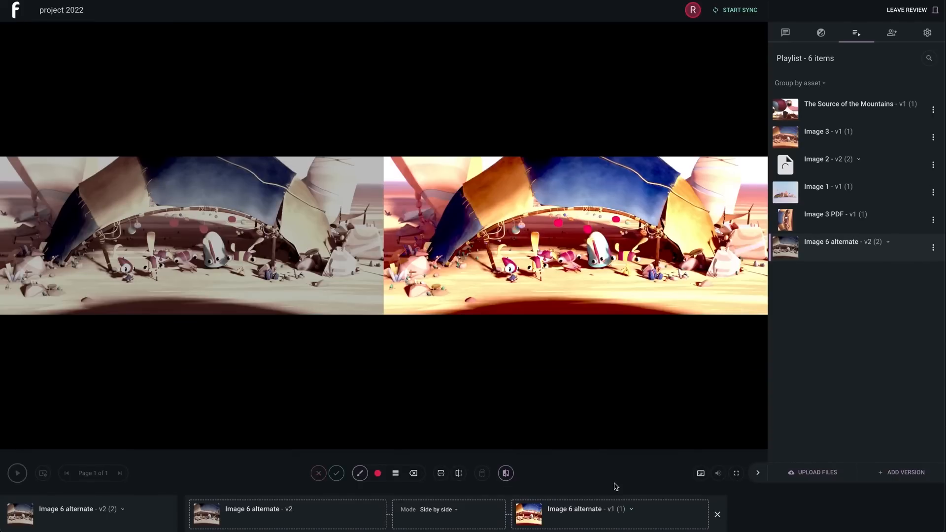
{"action": "left_click", "coordinate": [435, 510]}
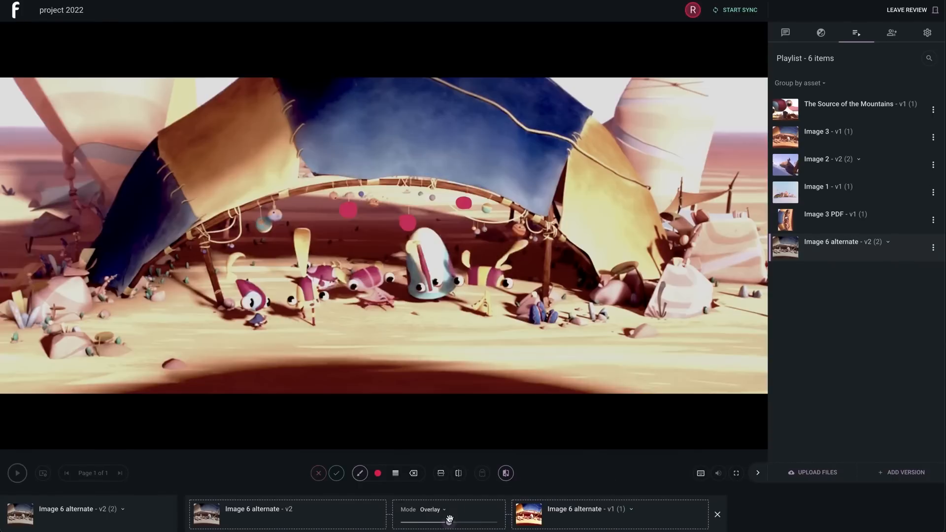
{"action": "left_click_drag", "start_coordinate": [450, 522], "coordinate": [492, 521]}
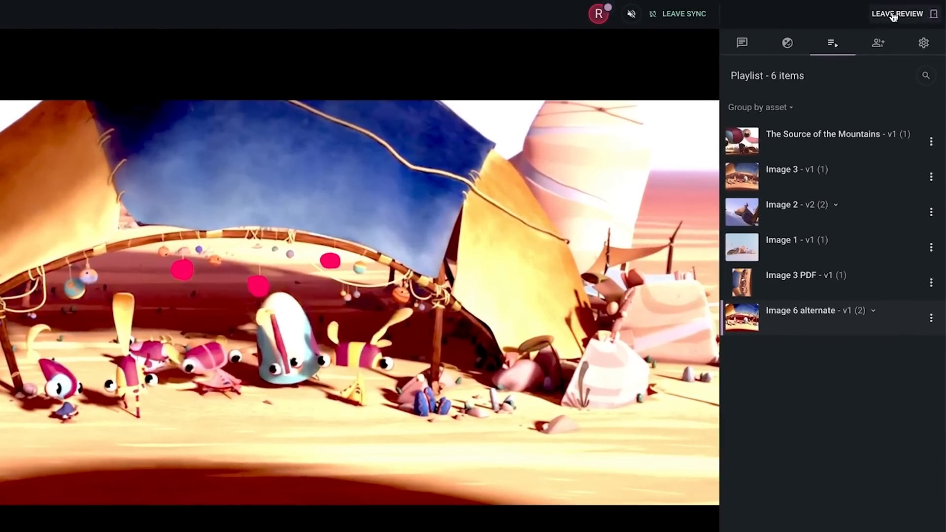
Leave the review and export its feedback as a PDF.
{"action": "left_click", "coordinate": [897, 13]}
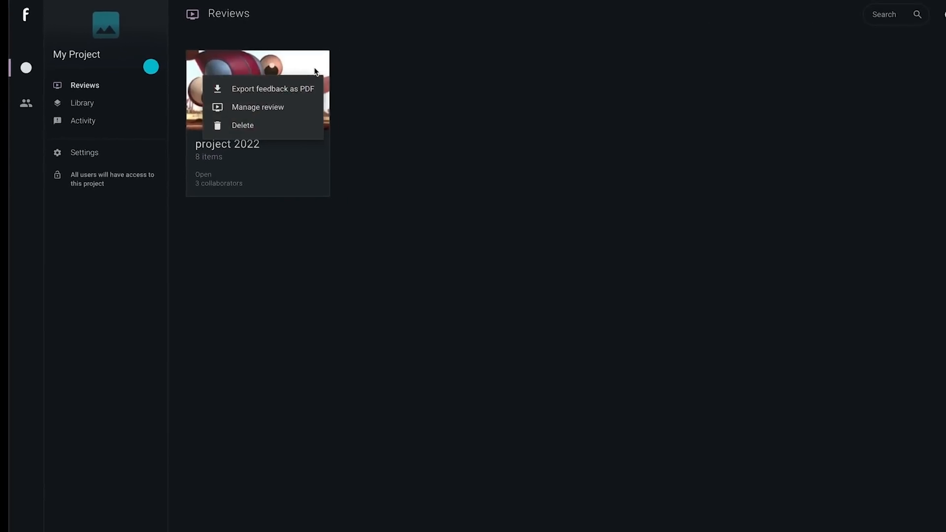
{"action": "left_click", "coordinate": [273, 89]}
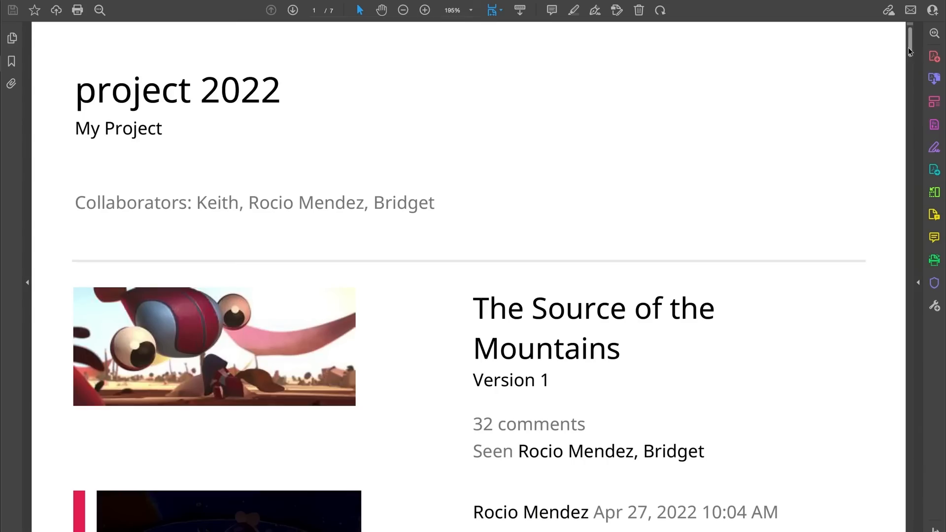